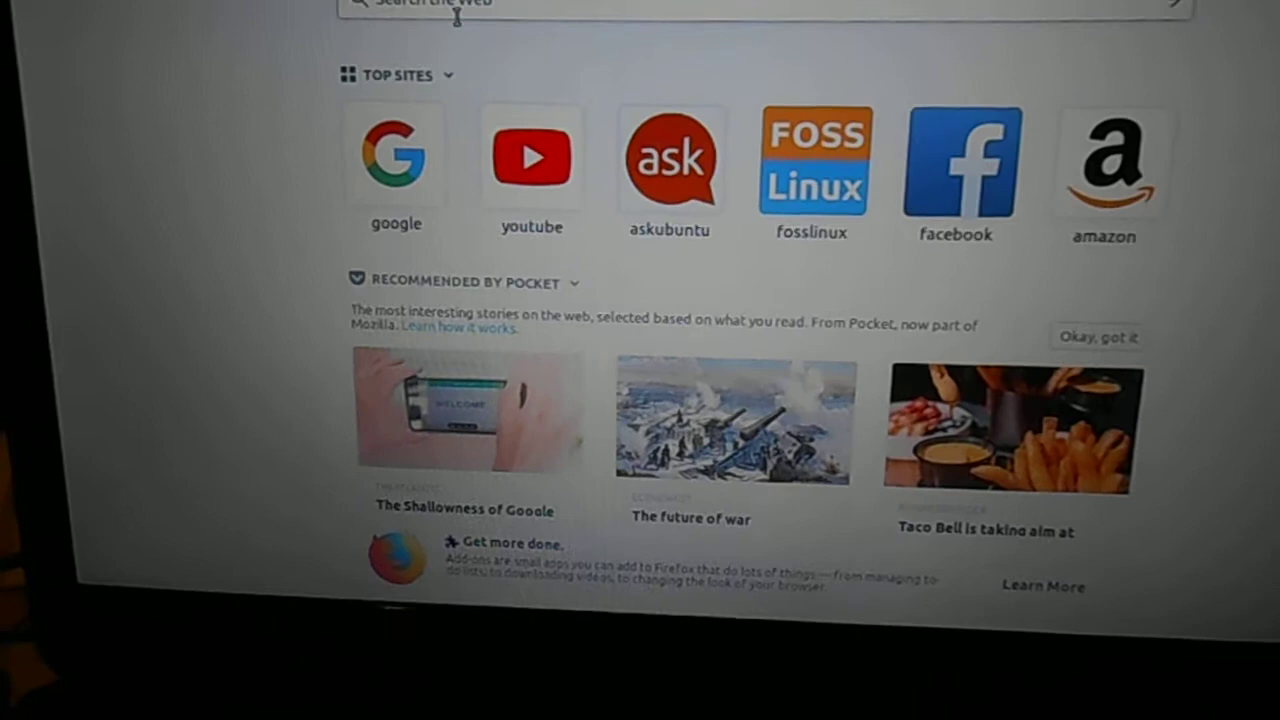
- Search the web for 'viber' from the new-tab search bar suggestion
type("v")
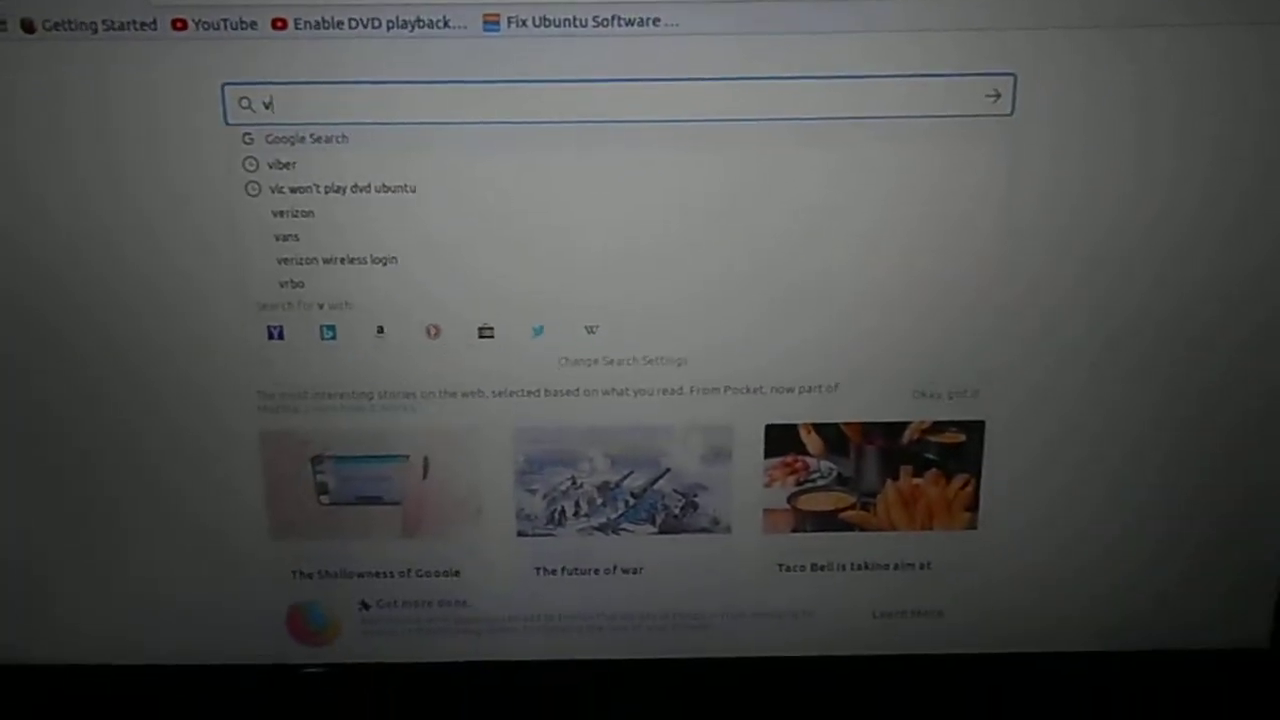
left_click(280, 164)
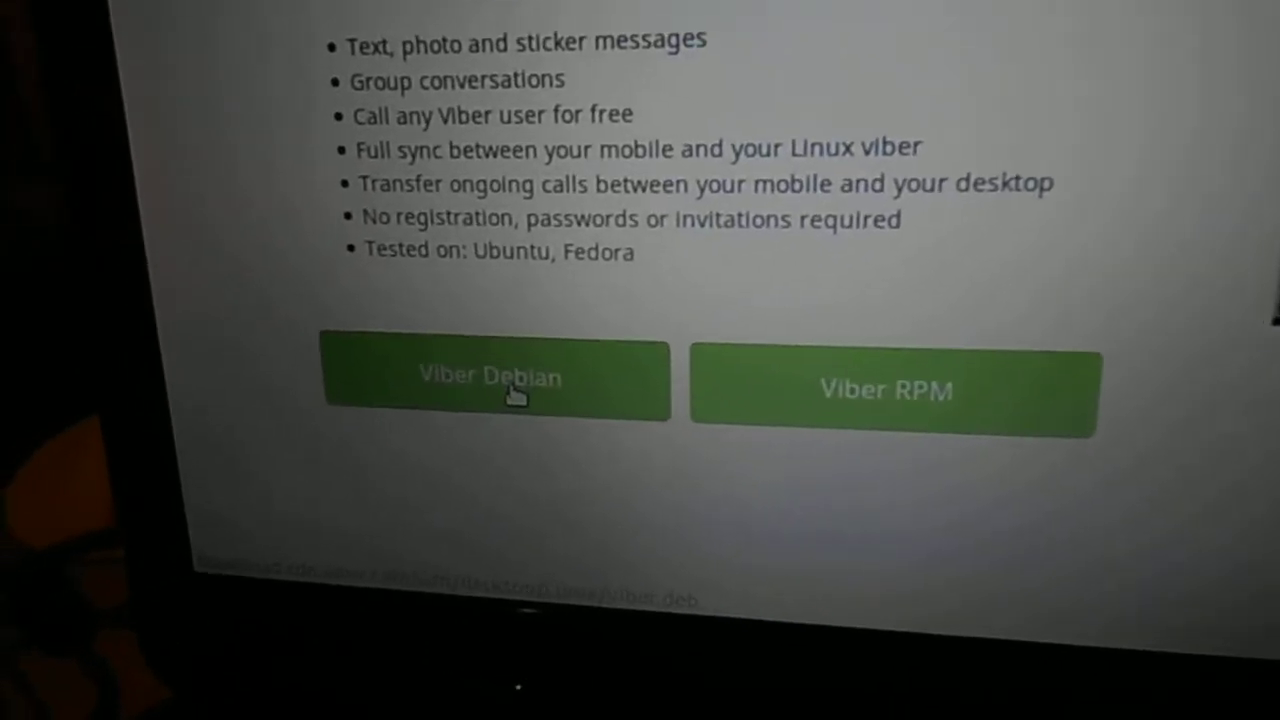
- Start the Viber Debian package download so Firefox offers to save the file
left_click(498, 382)
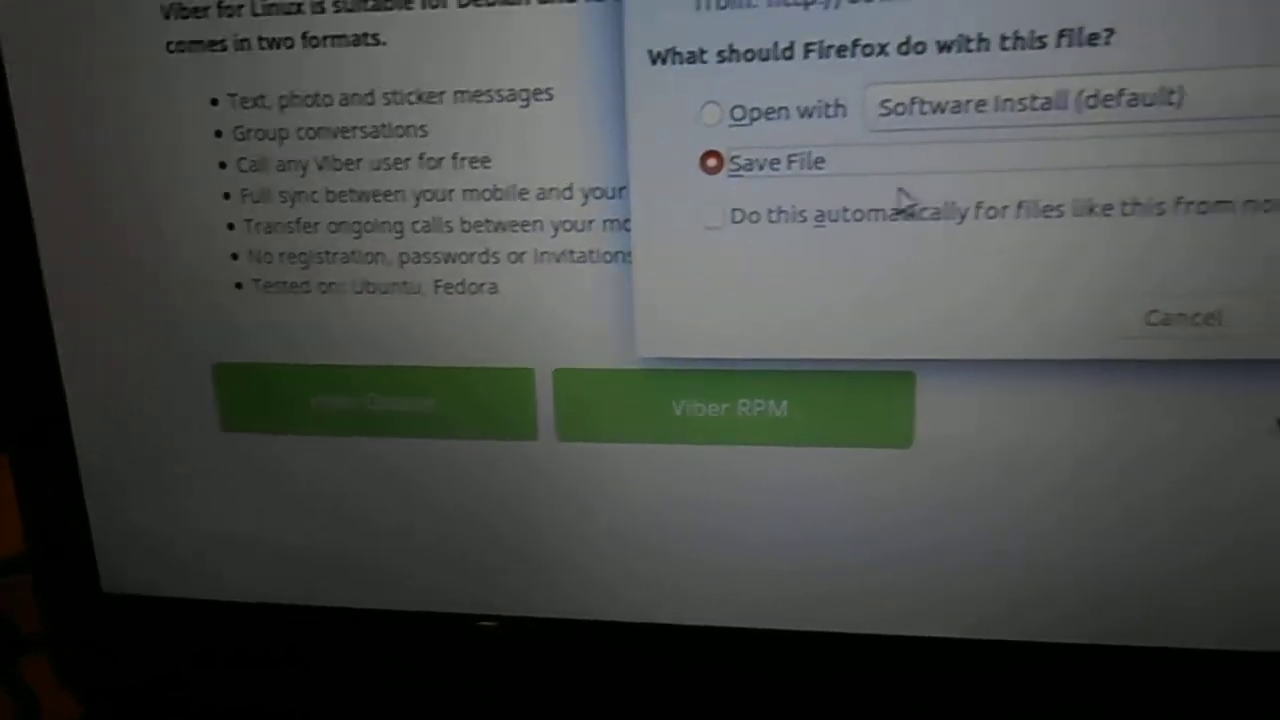